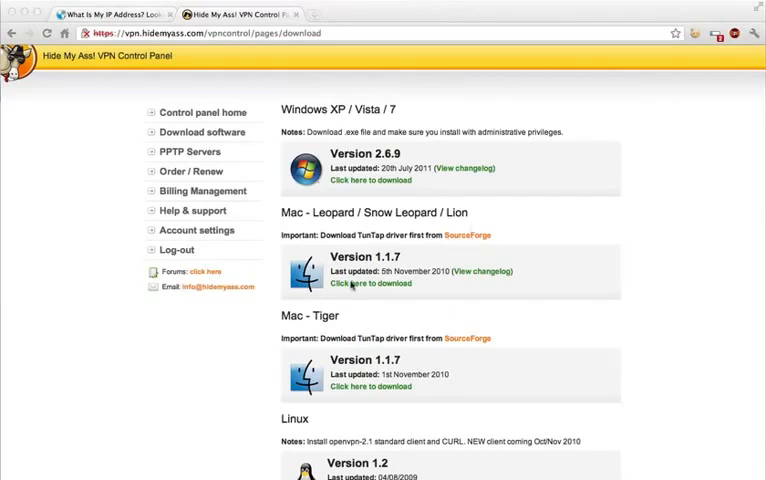
{"action": "mouse_move", "coordinate": [367, 260]}
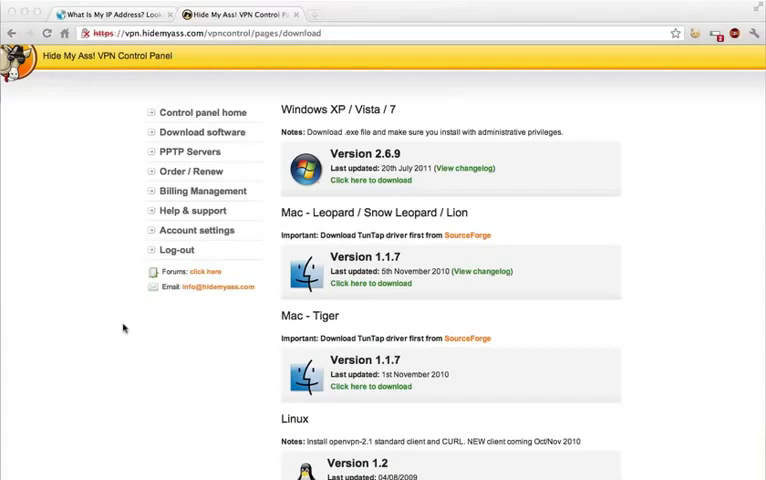
{"action": "mouse_move", "coordinate": [345, 243]}
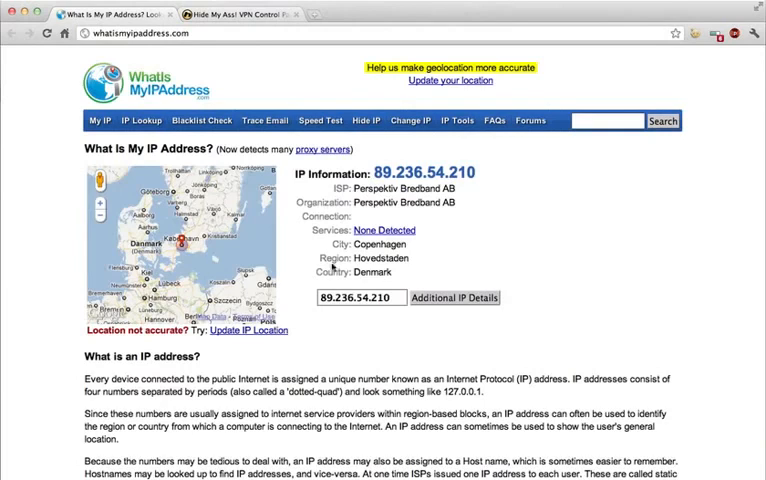
{"action": "mouse_move", "coordinate": [411, 251]}
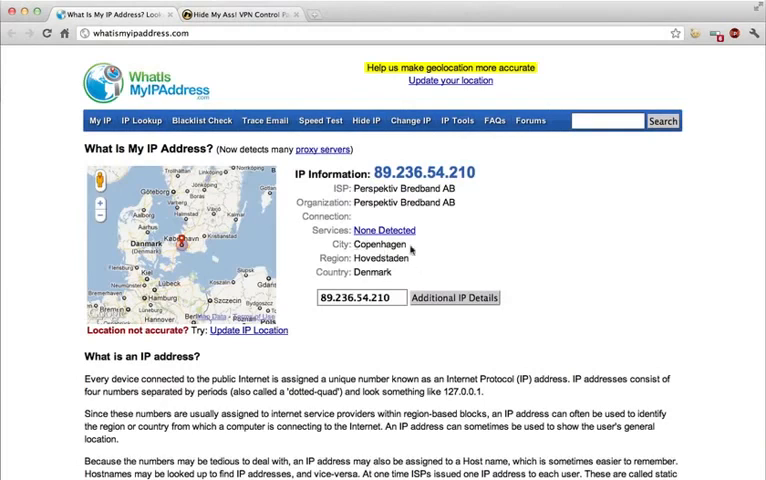
{"action": "mouse_move", "coordinate": [410, 277]}
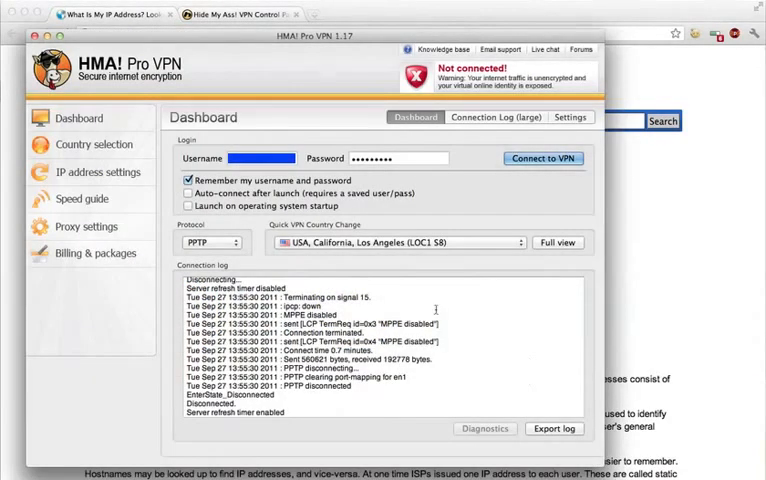
{"action": "mouse_move", "coordinate": [413, 170]}
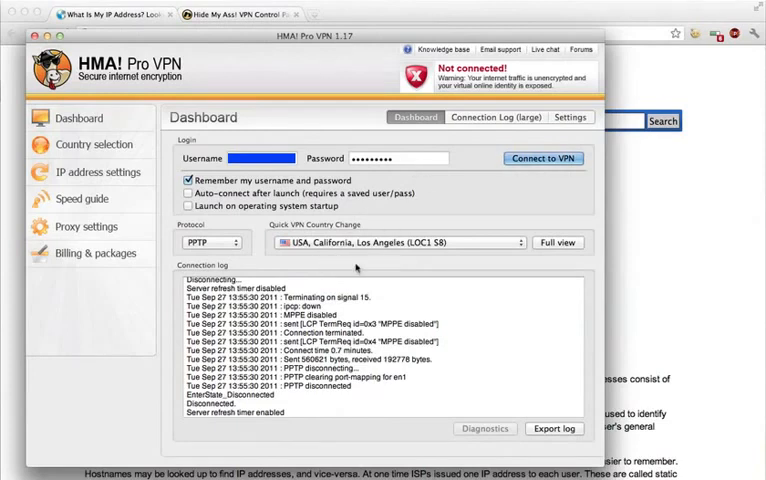
Connect HMA! Pro VPN to the Los Angeles (LOC1 S8) server
{"action": "left_click", "coordinate": [543, 158]}
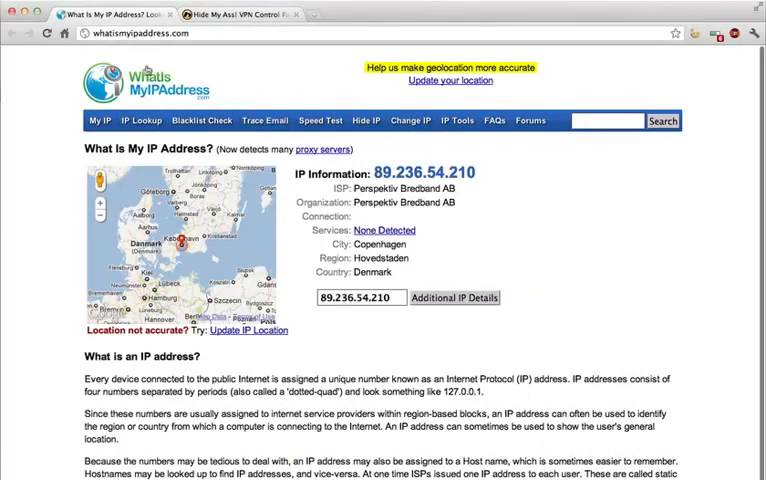
{"action": "mouse_move", "coordinate": [557, 344]}
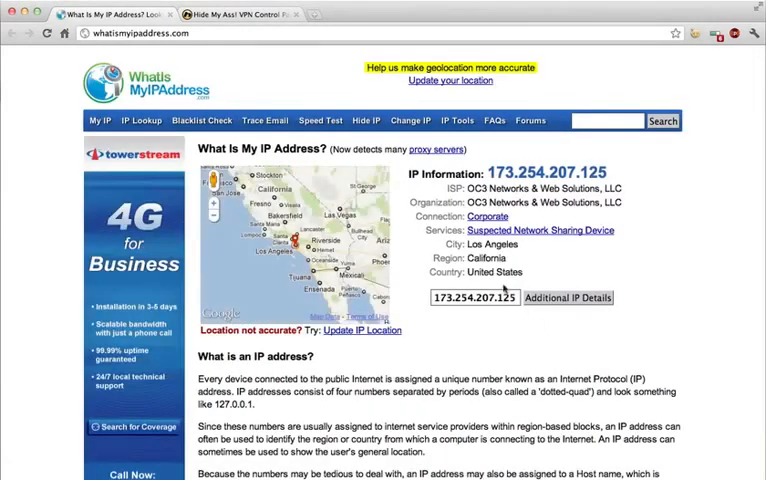
Highlight the detected city 'Los Angeles' on the reloaded IP lookup page
{"action": "double_click", "coordinate": [489, 244]}
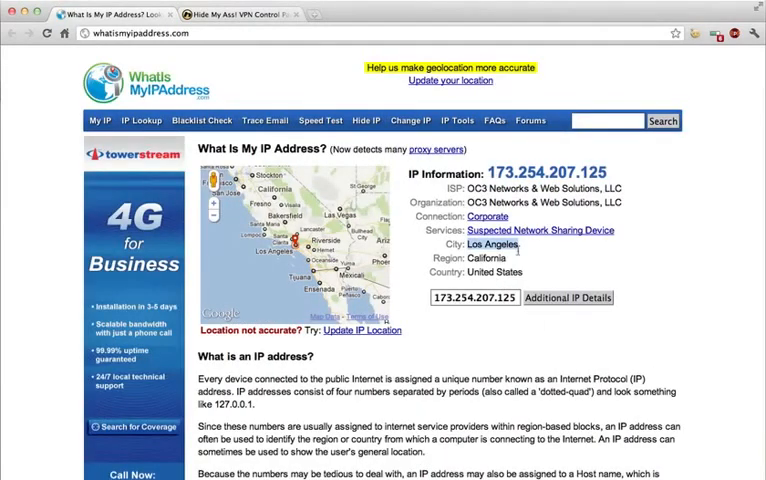